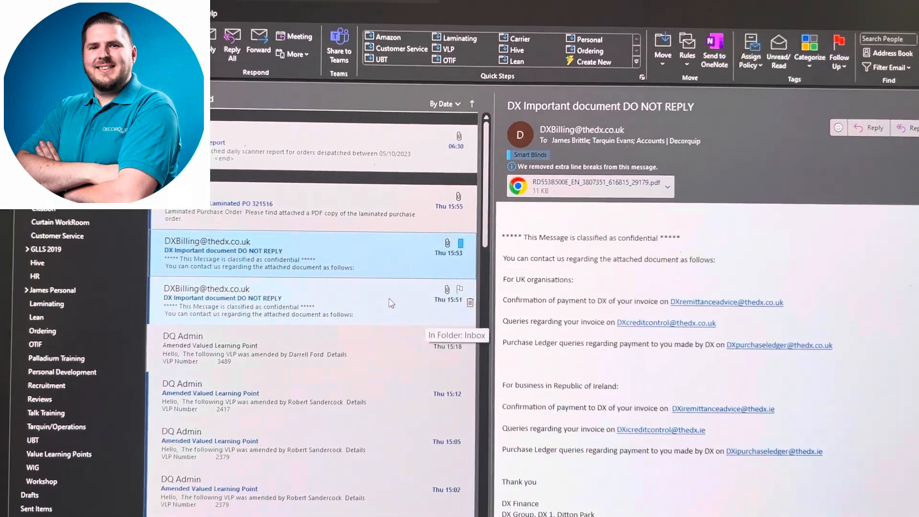
Step: Categorize the DX Billing 'Important document DO NOT REPLY' email as Smart Blinds
right_click(392, 303)
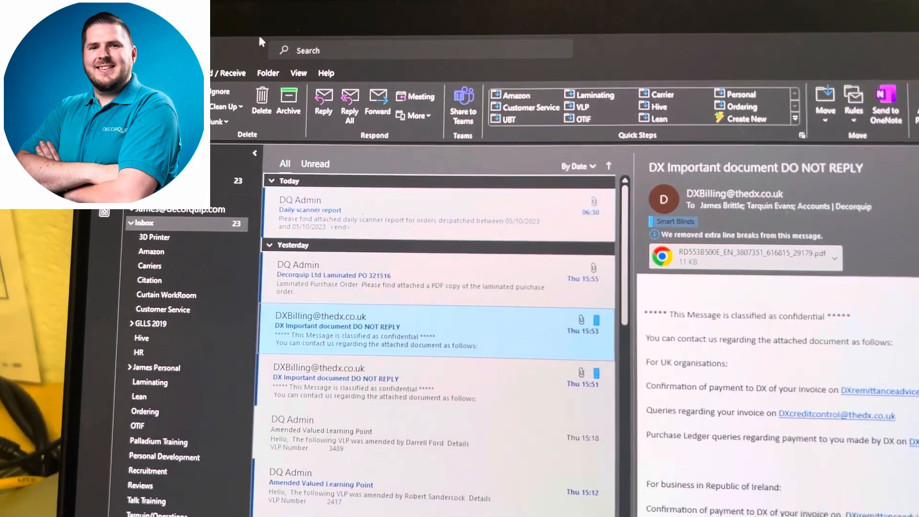
left_click(410, 50)
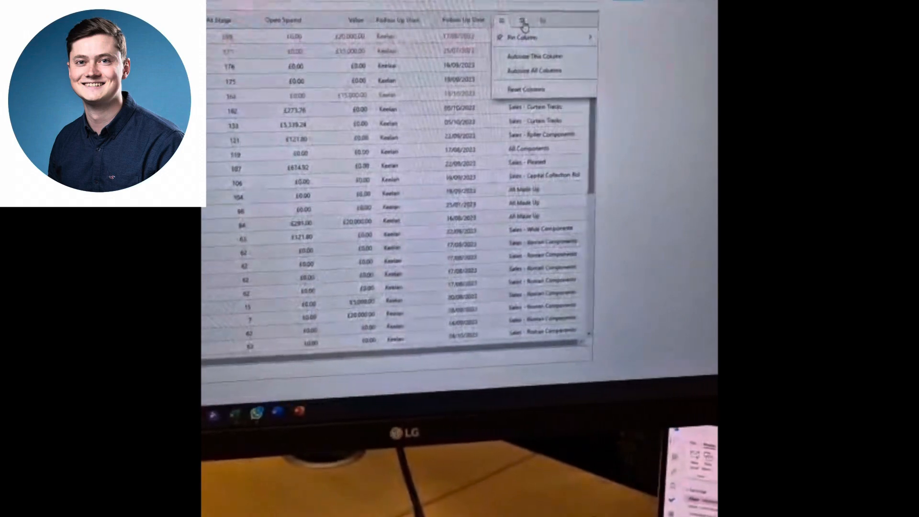
Step: Filter the opportunities grid's nominal column to only Sales - Curtain Tracks
left_click(525, 11)
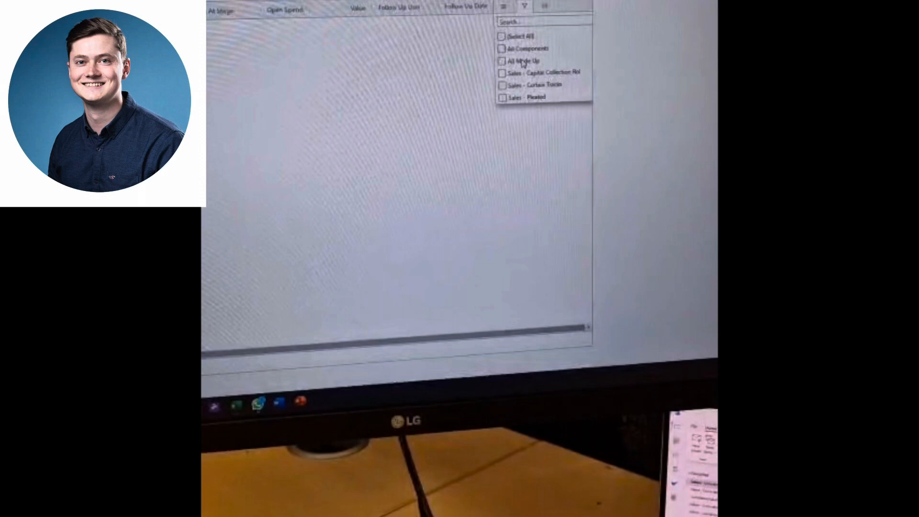
left_click(503, 36)
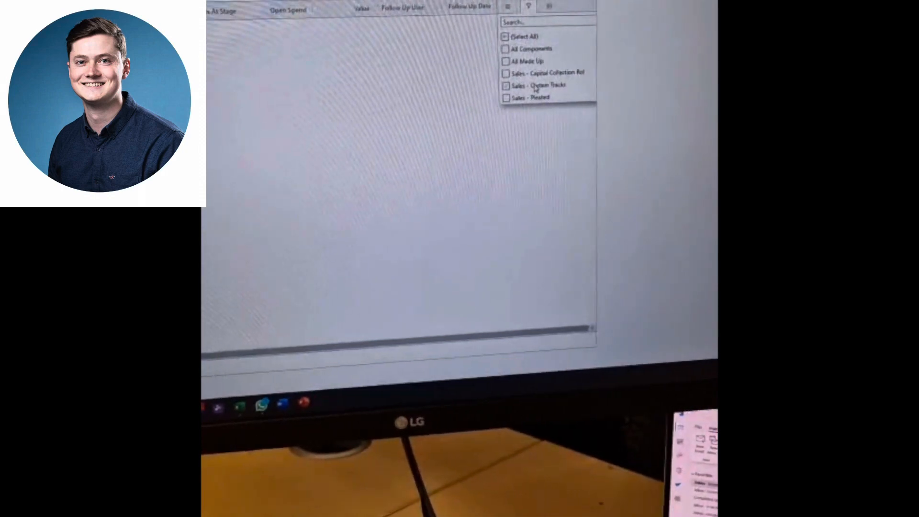